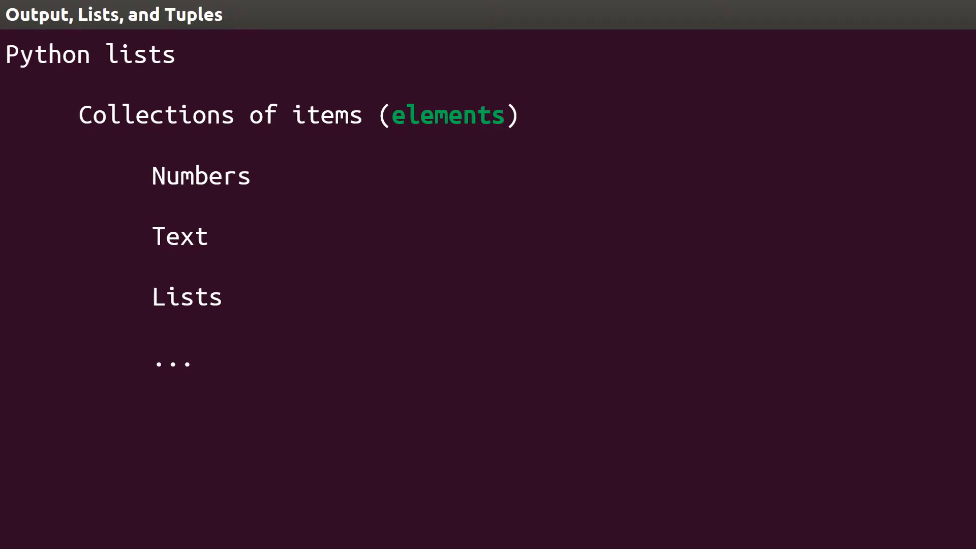
- Advance from the Python lists overview to the 'To create a list in Python:' slide
key("Right")
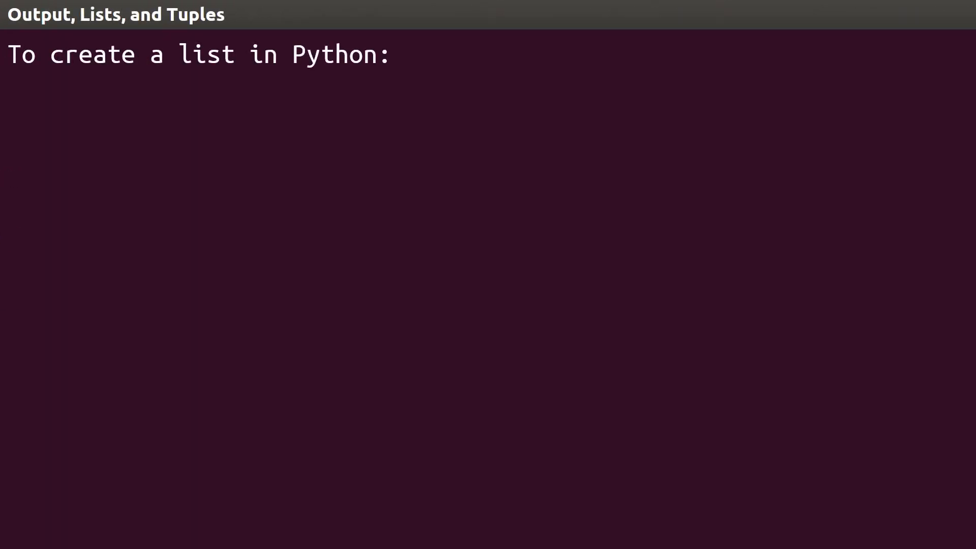